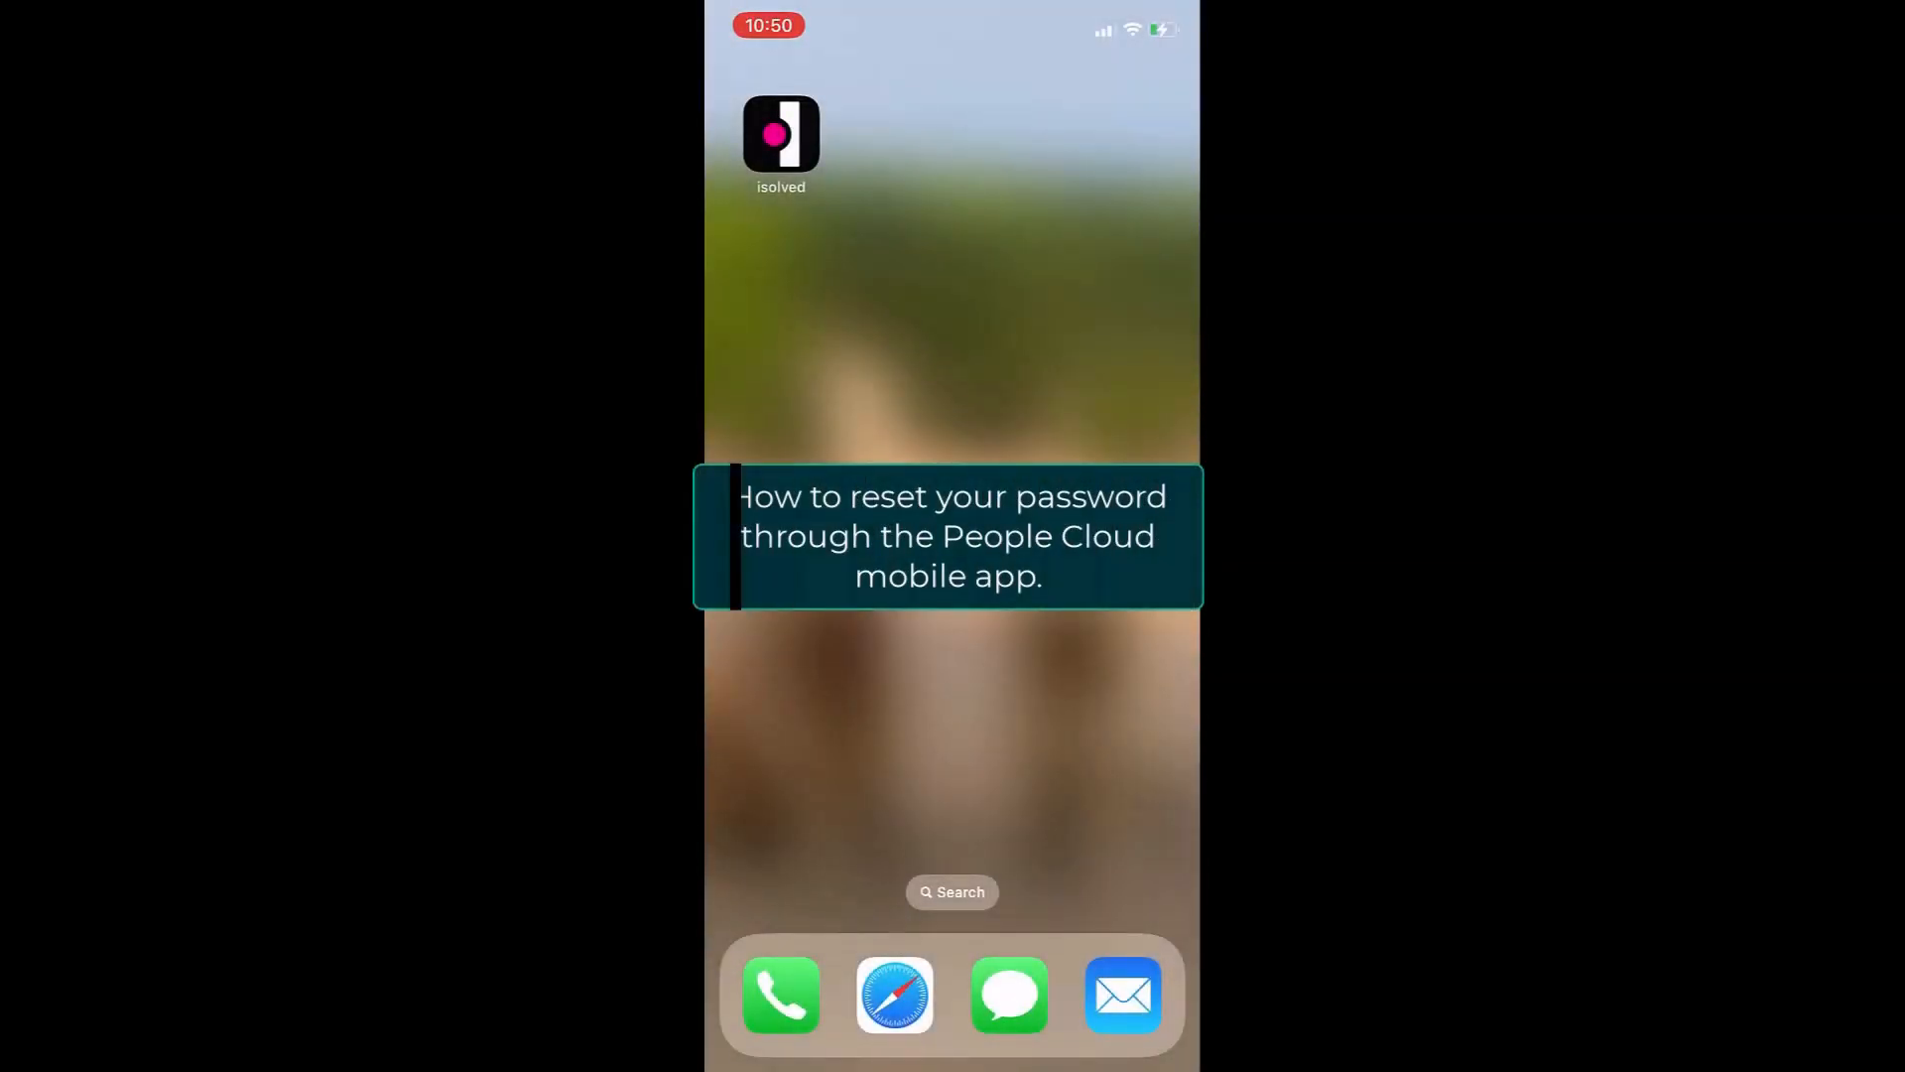
Step: Launch the isolved People Cloud app from the home screen to its login page
click(779, 135)
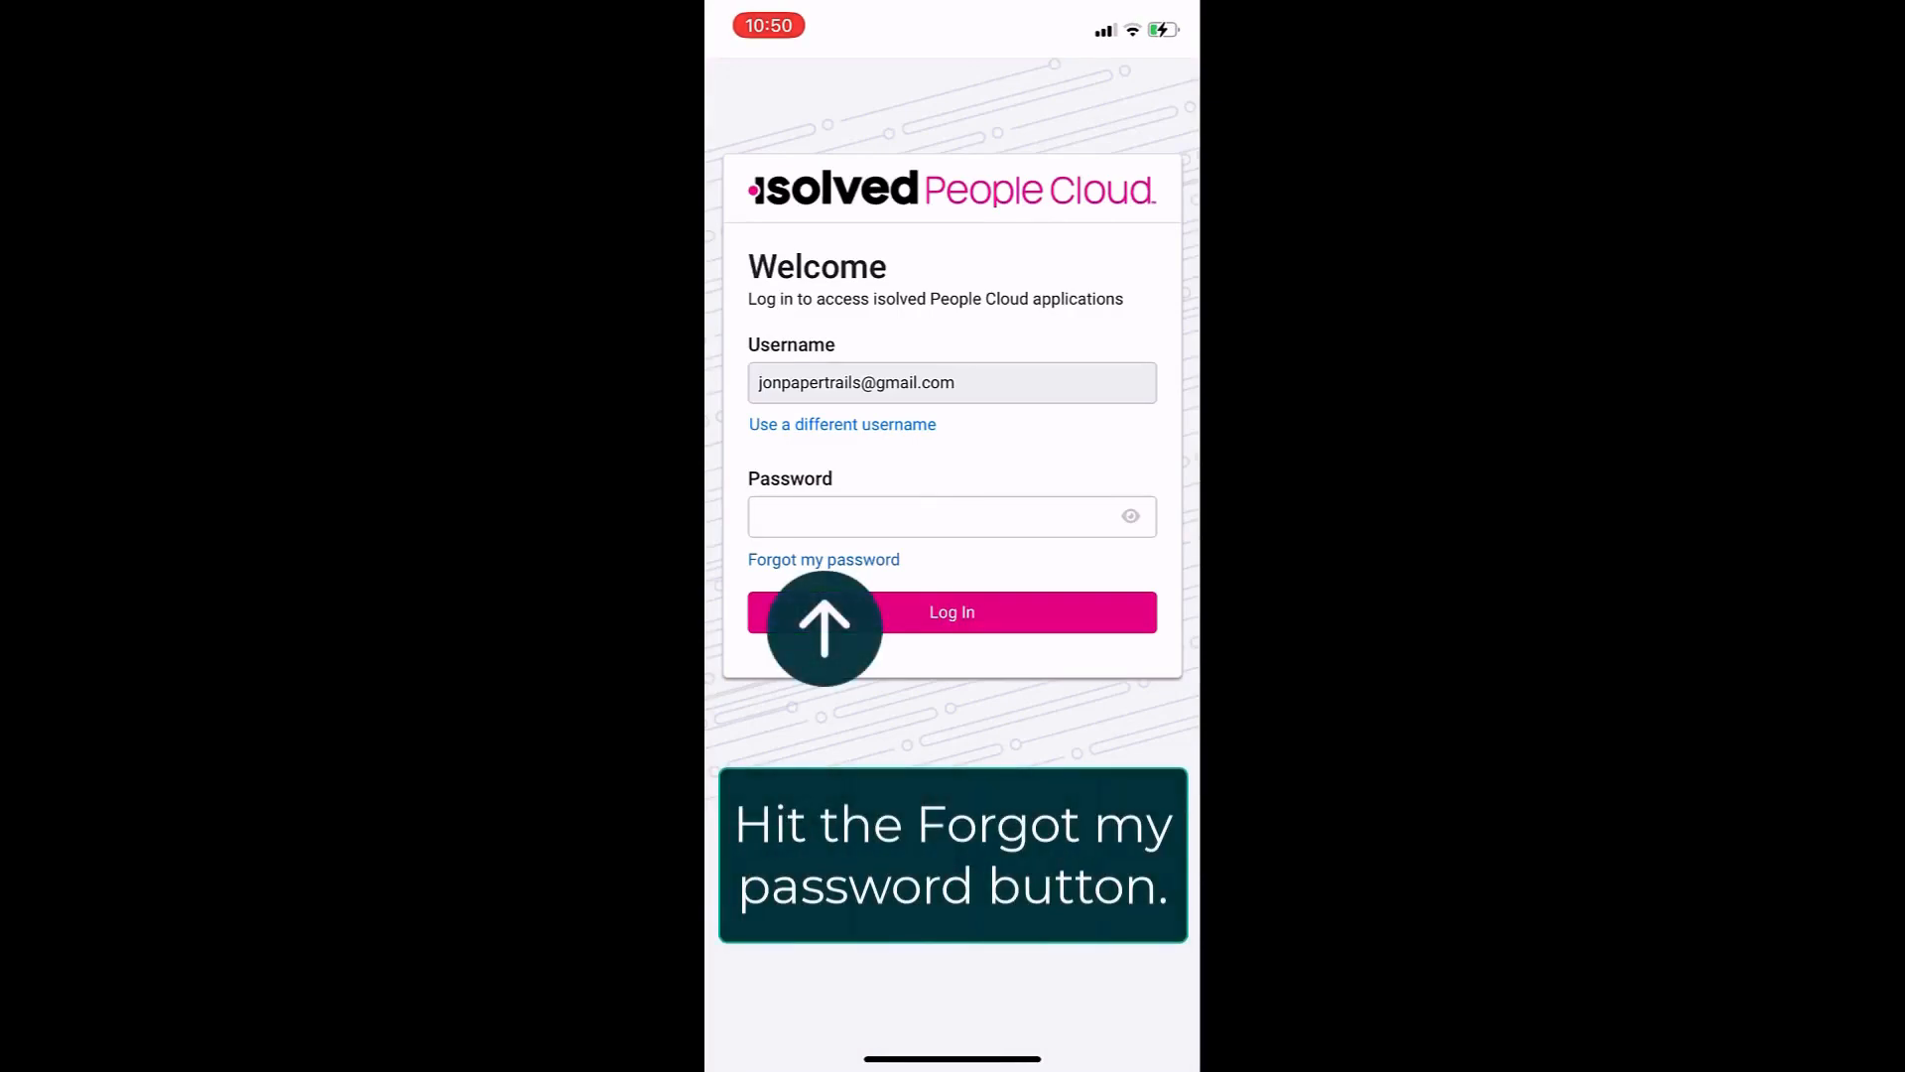
click(824, 559)
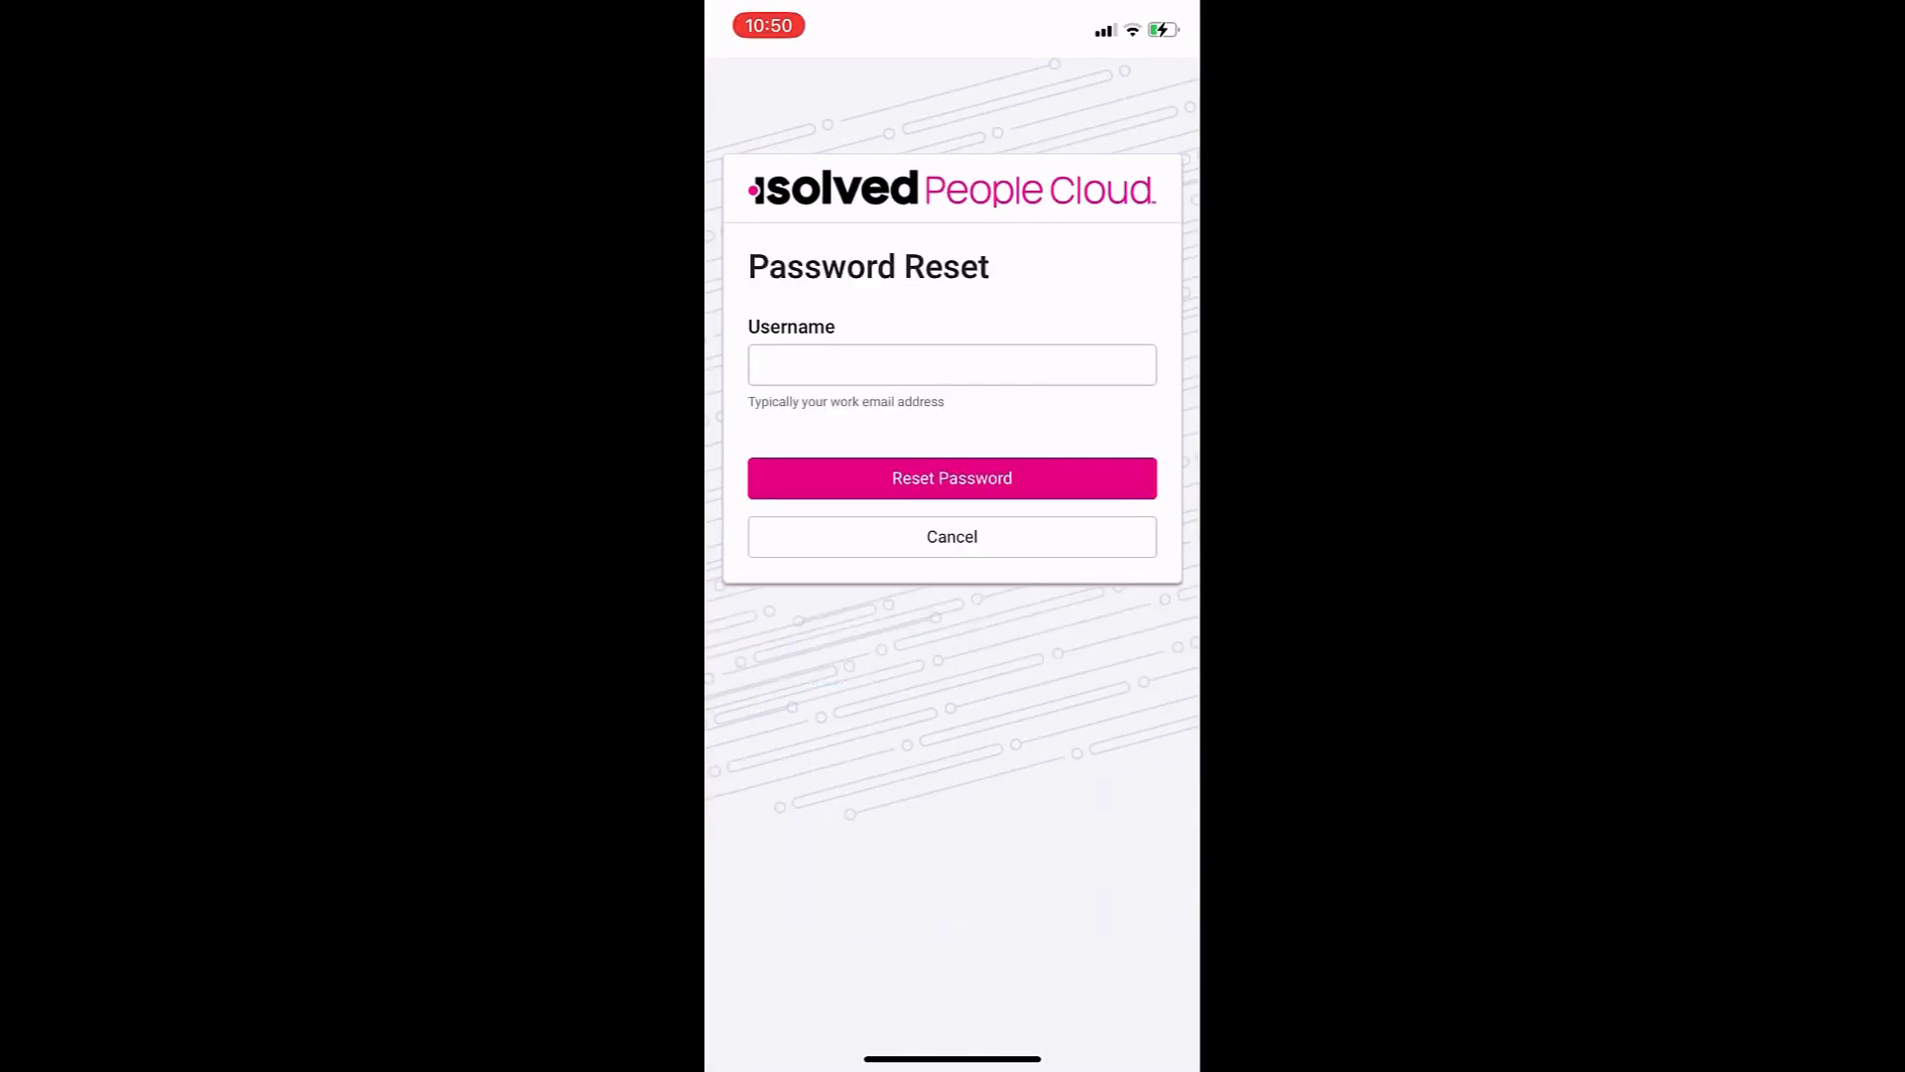
click(952, 366)
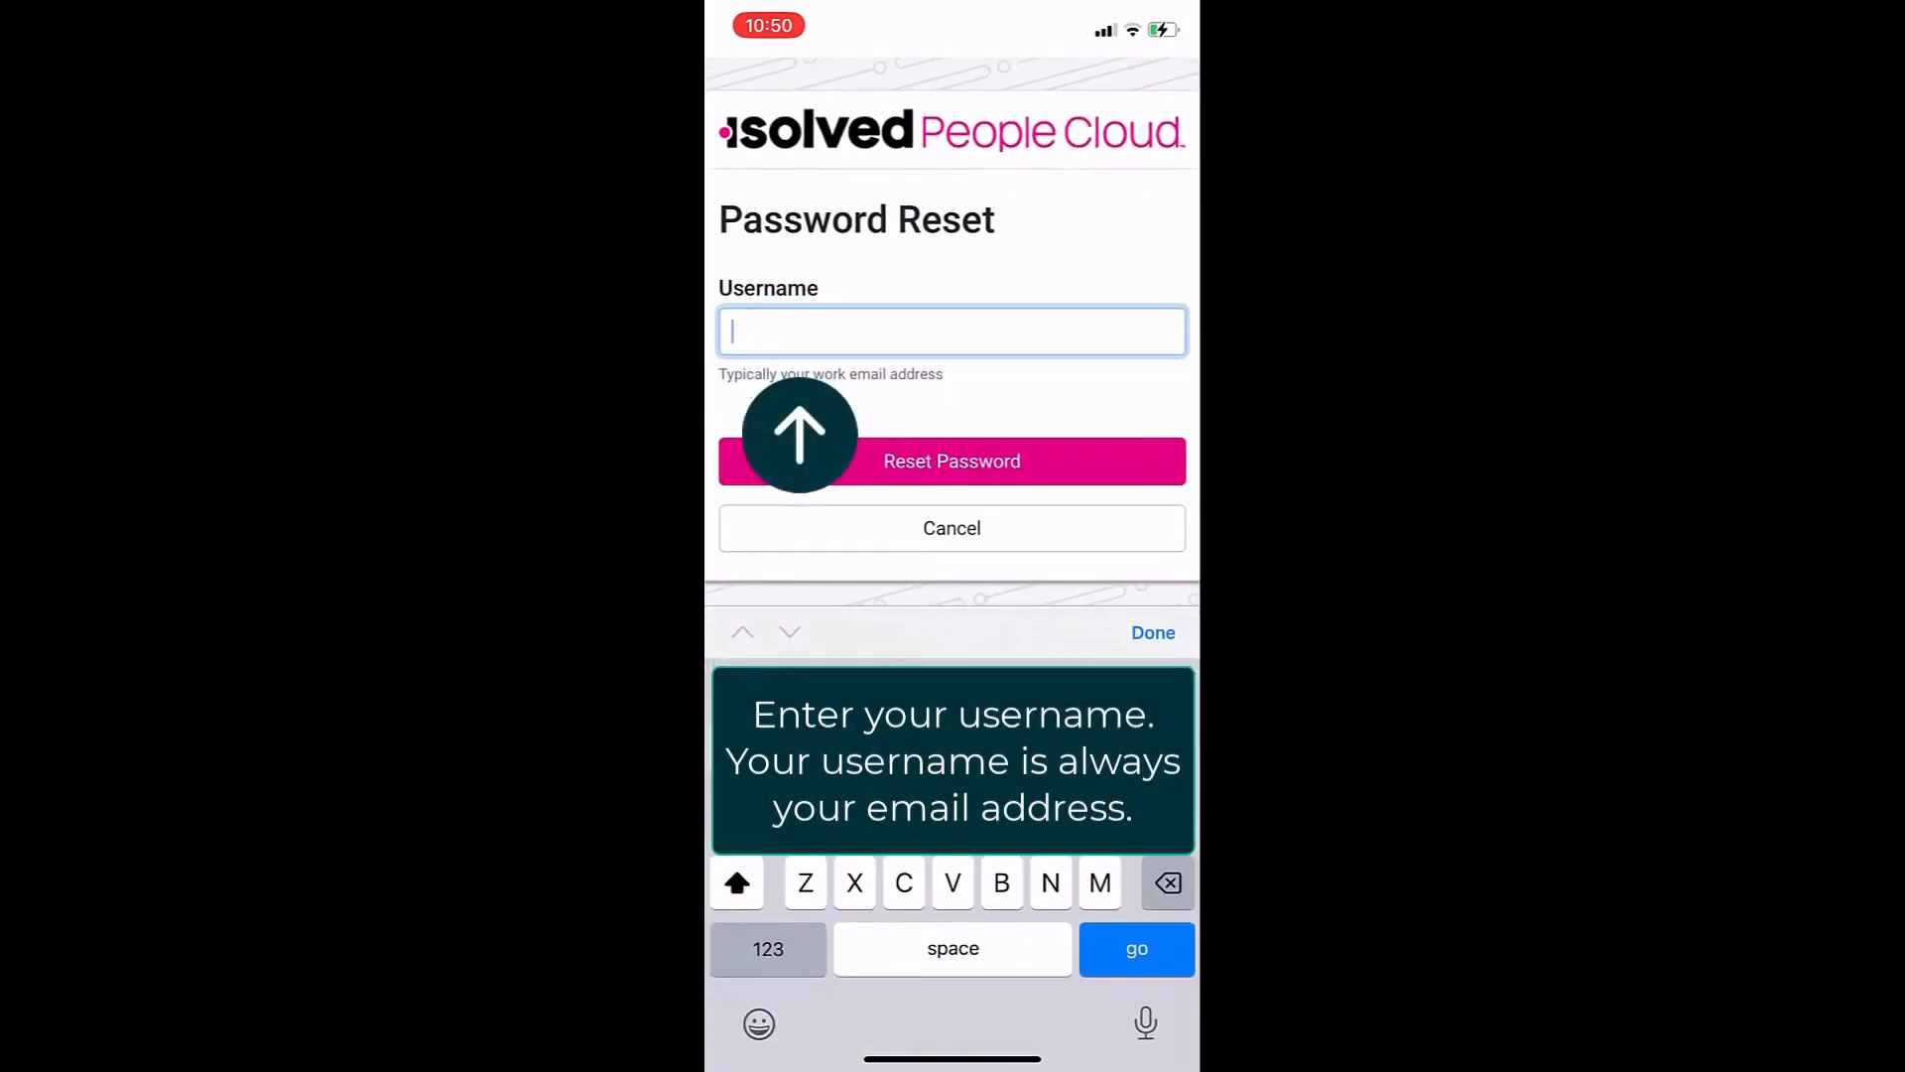
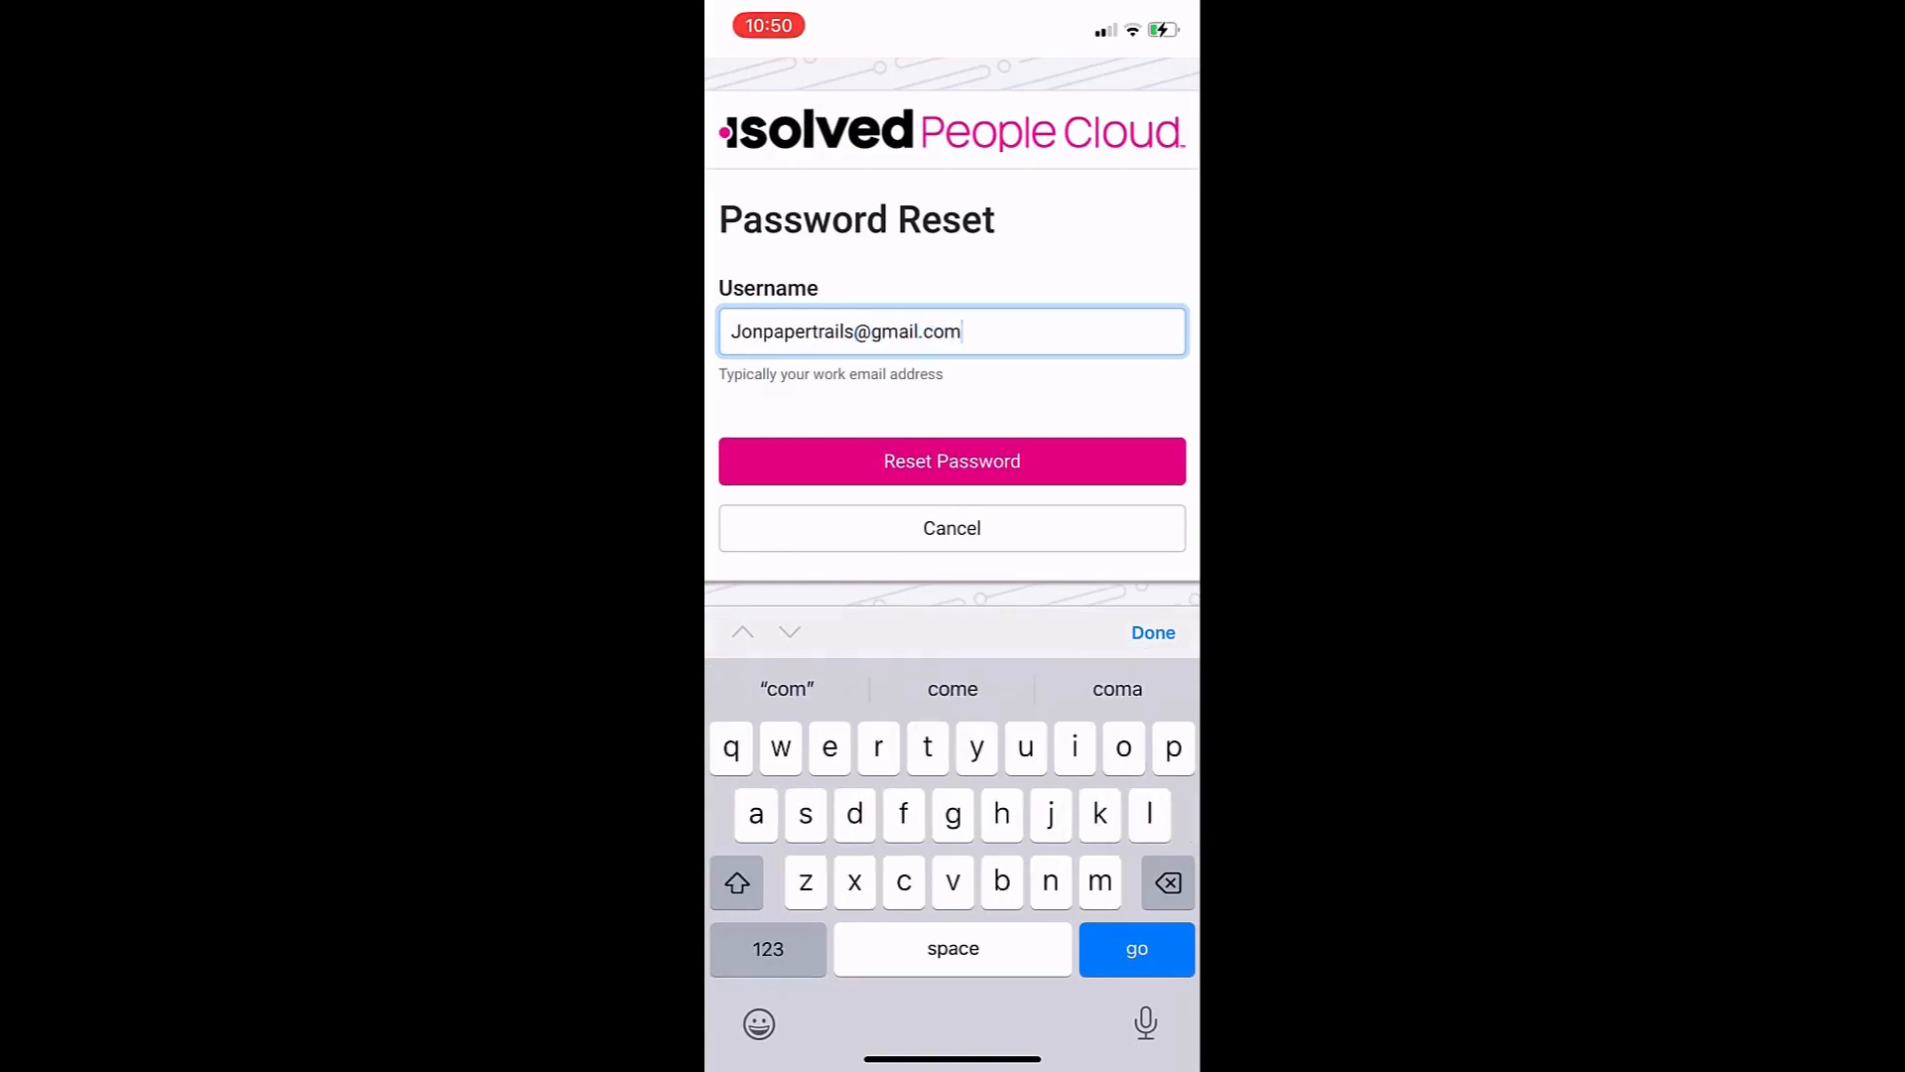
click(953, 460)
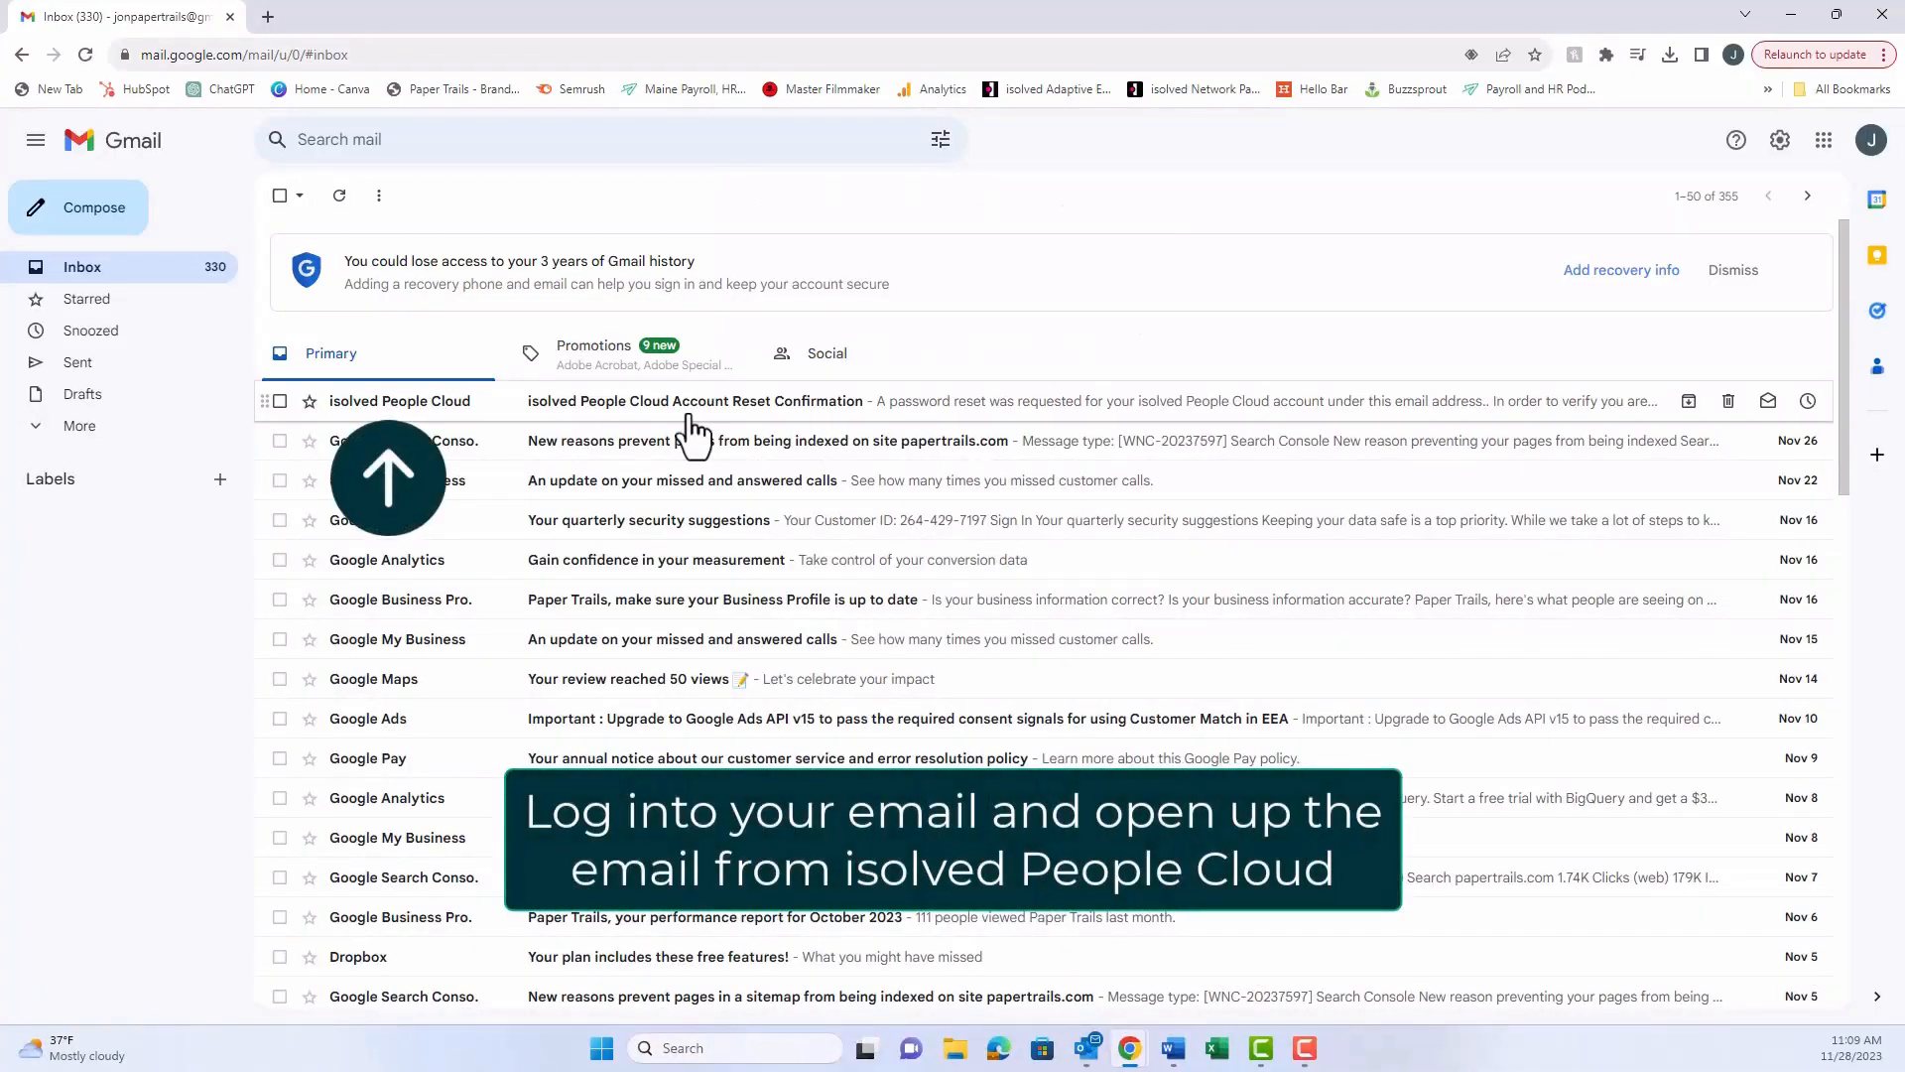
Step: Open the isolved account reset confirmation email in Gmail
click(695, 400)
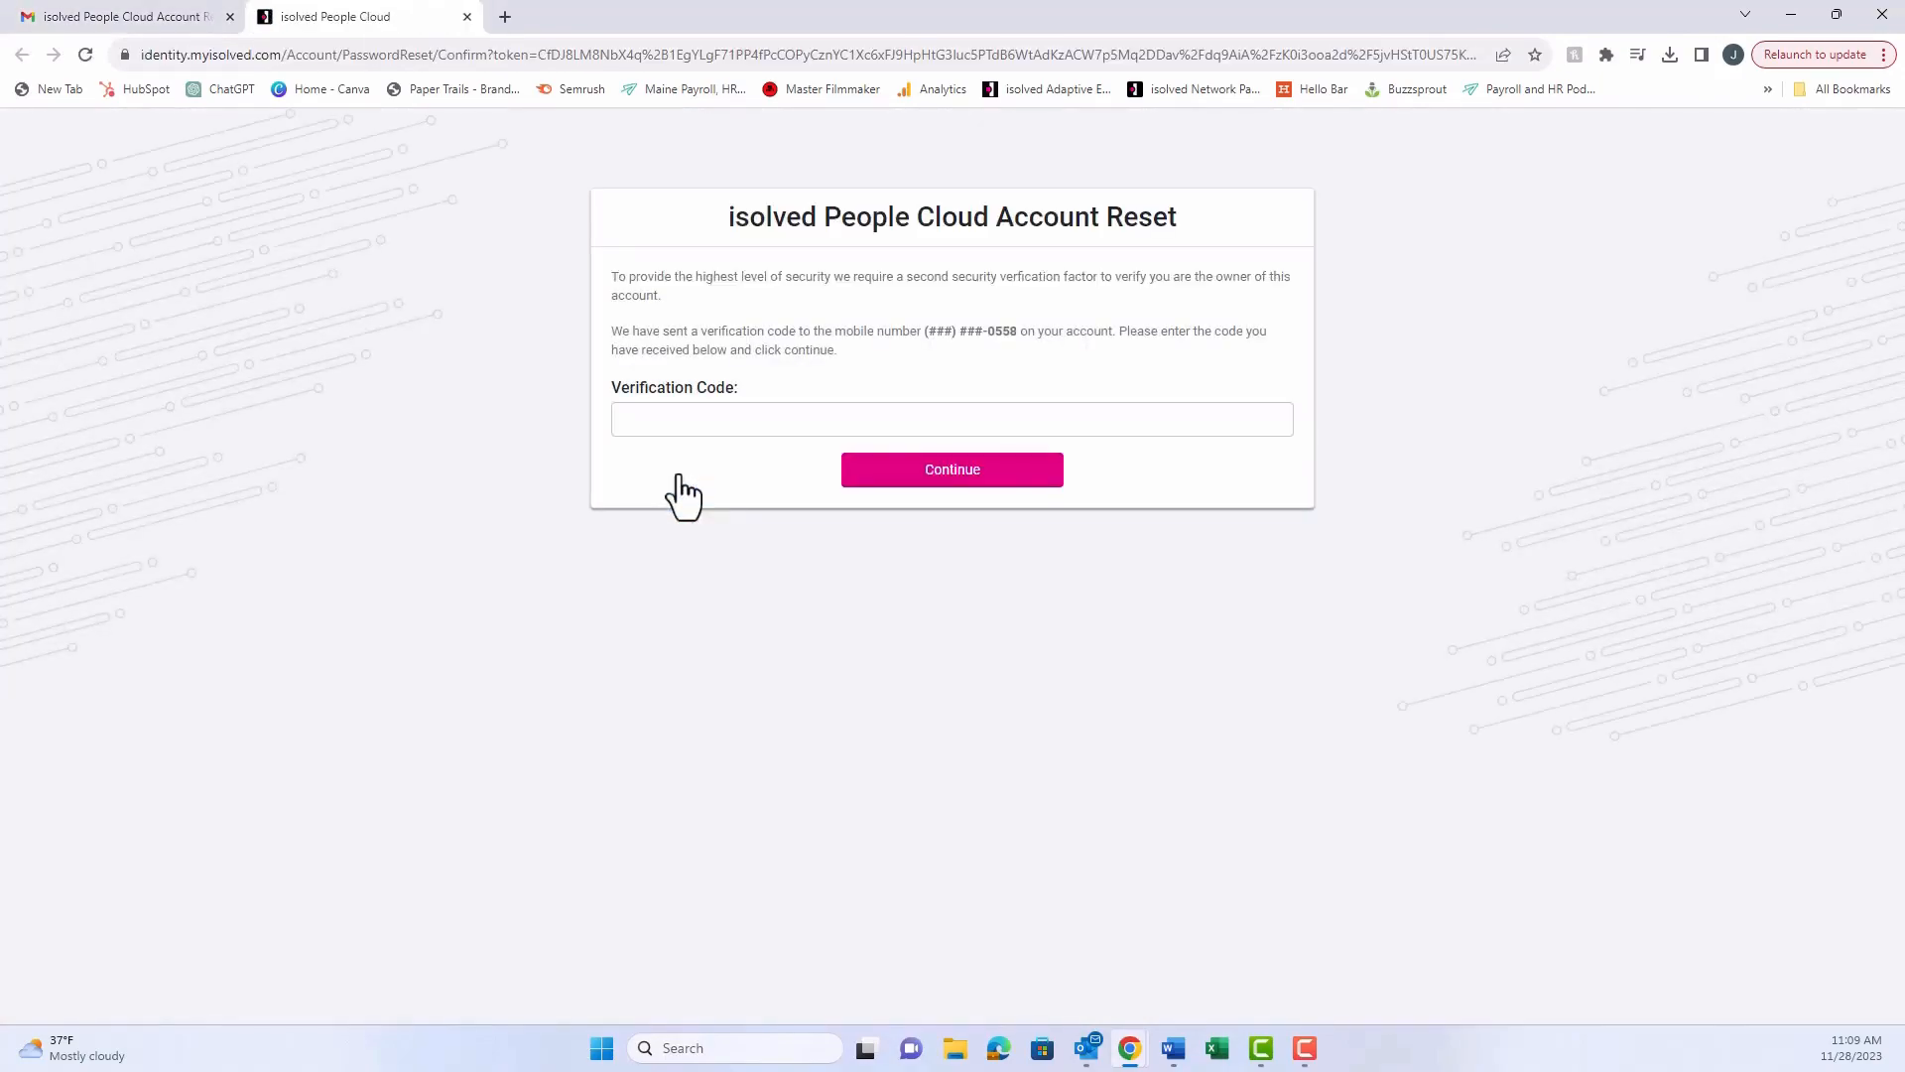
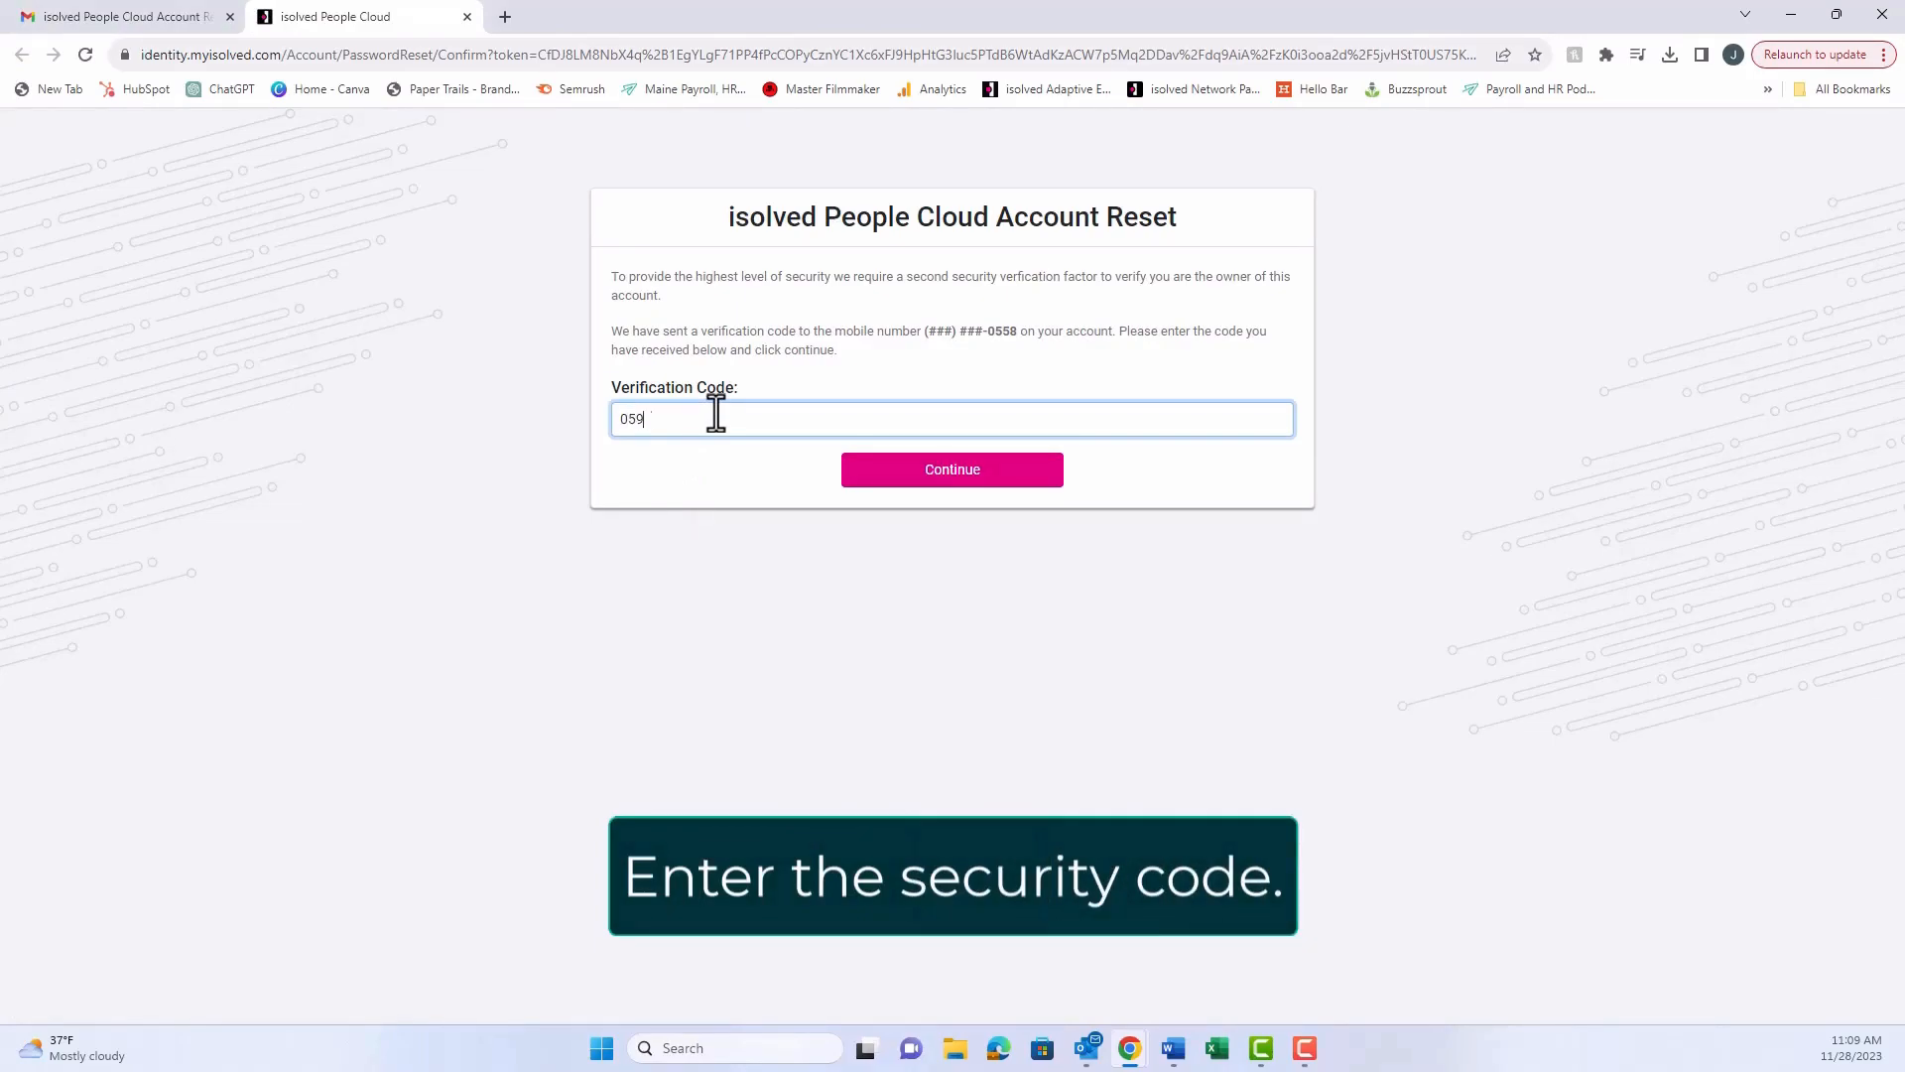
Step: Enter the texted verification code and continue to the new password form
click(953, 468)
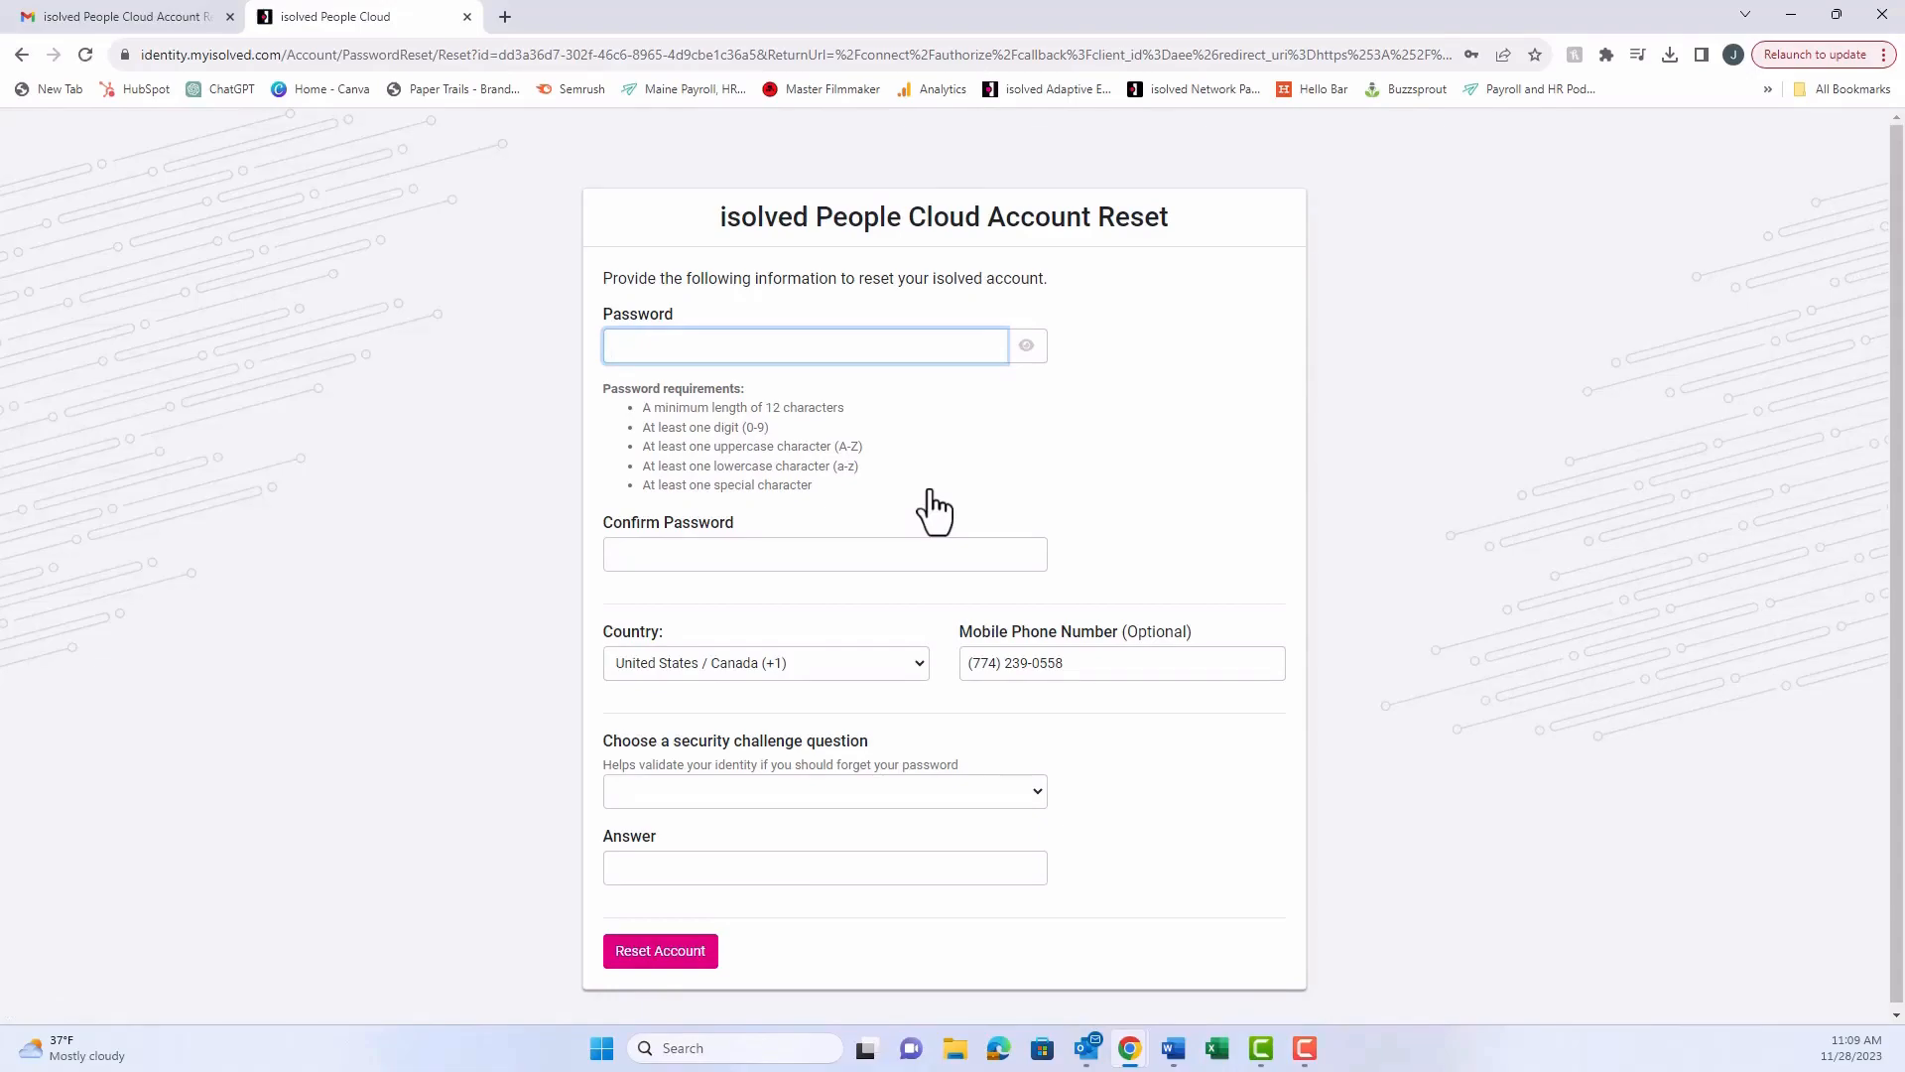
Step: Enter and confirm the new password with the security answer, then submit Reset Account
text(••••••)
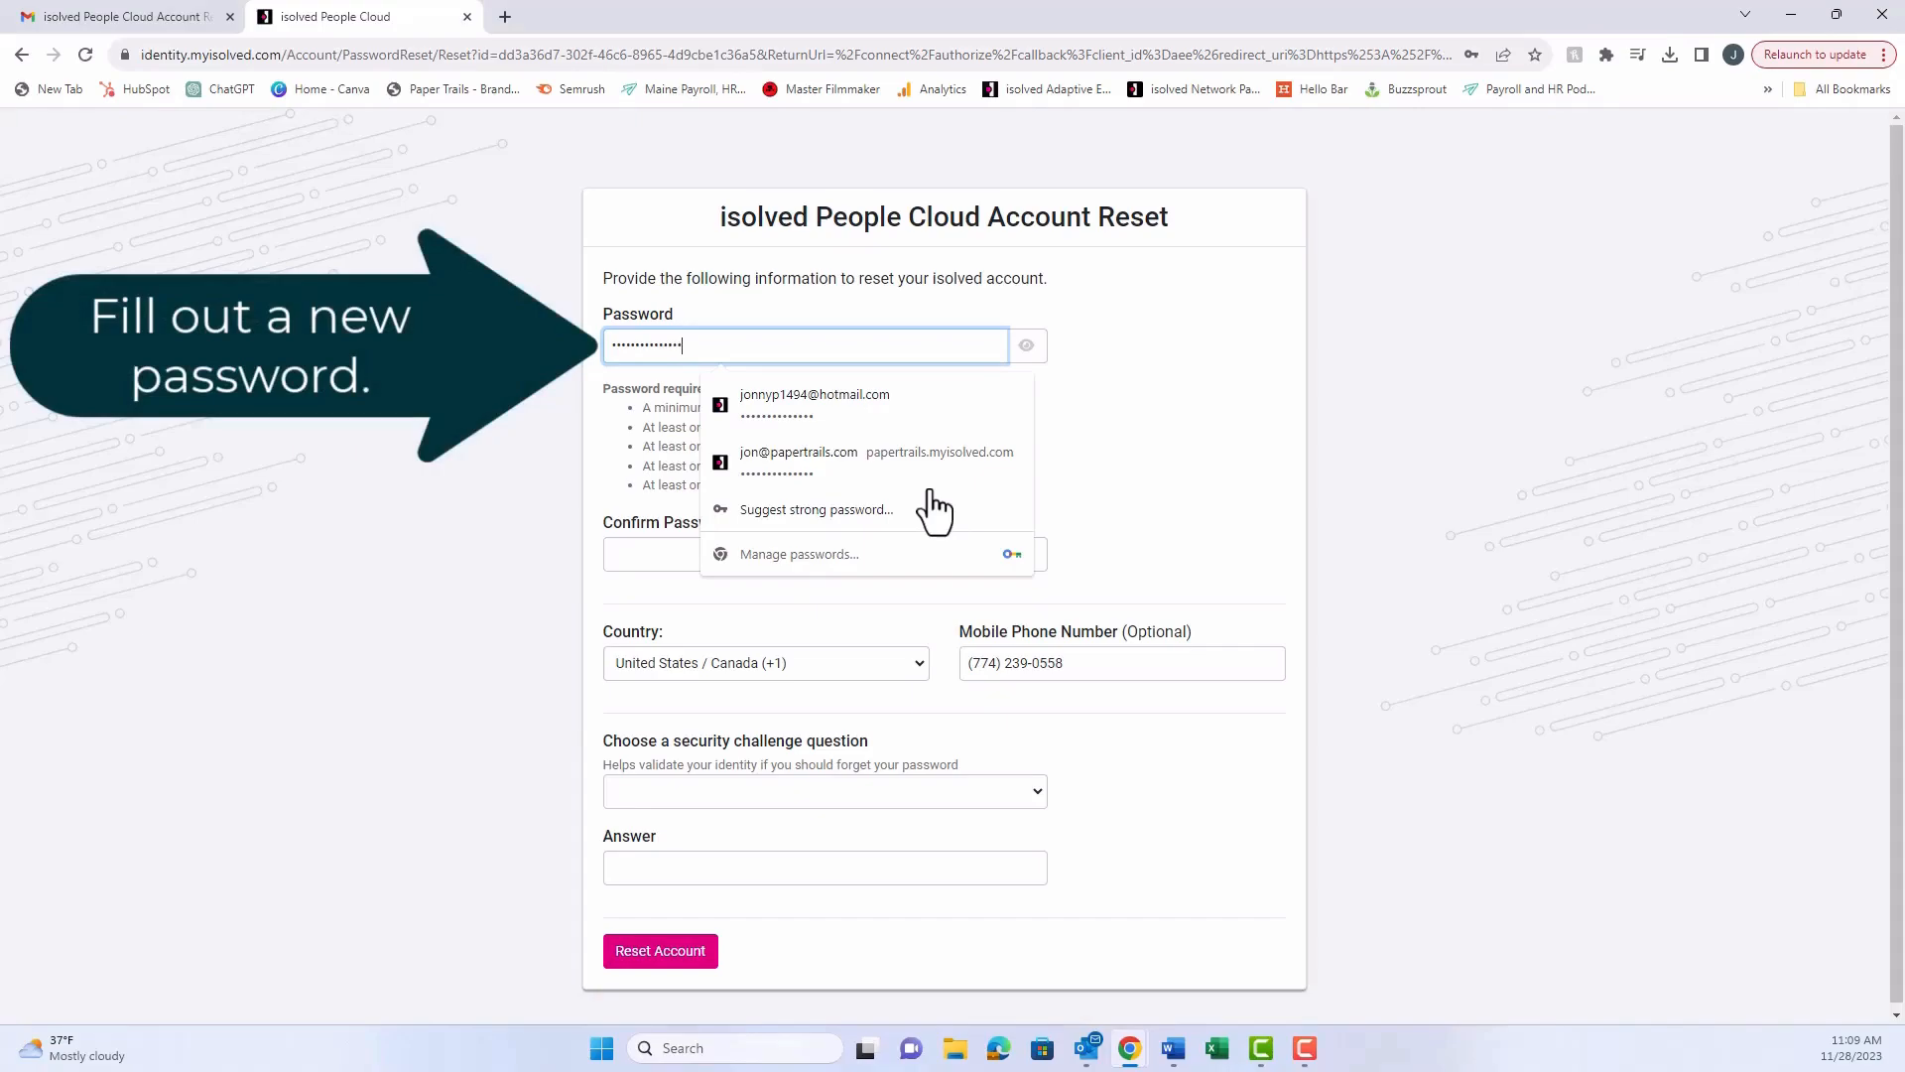
click(825, 554)
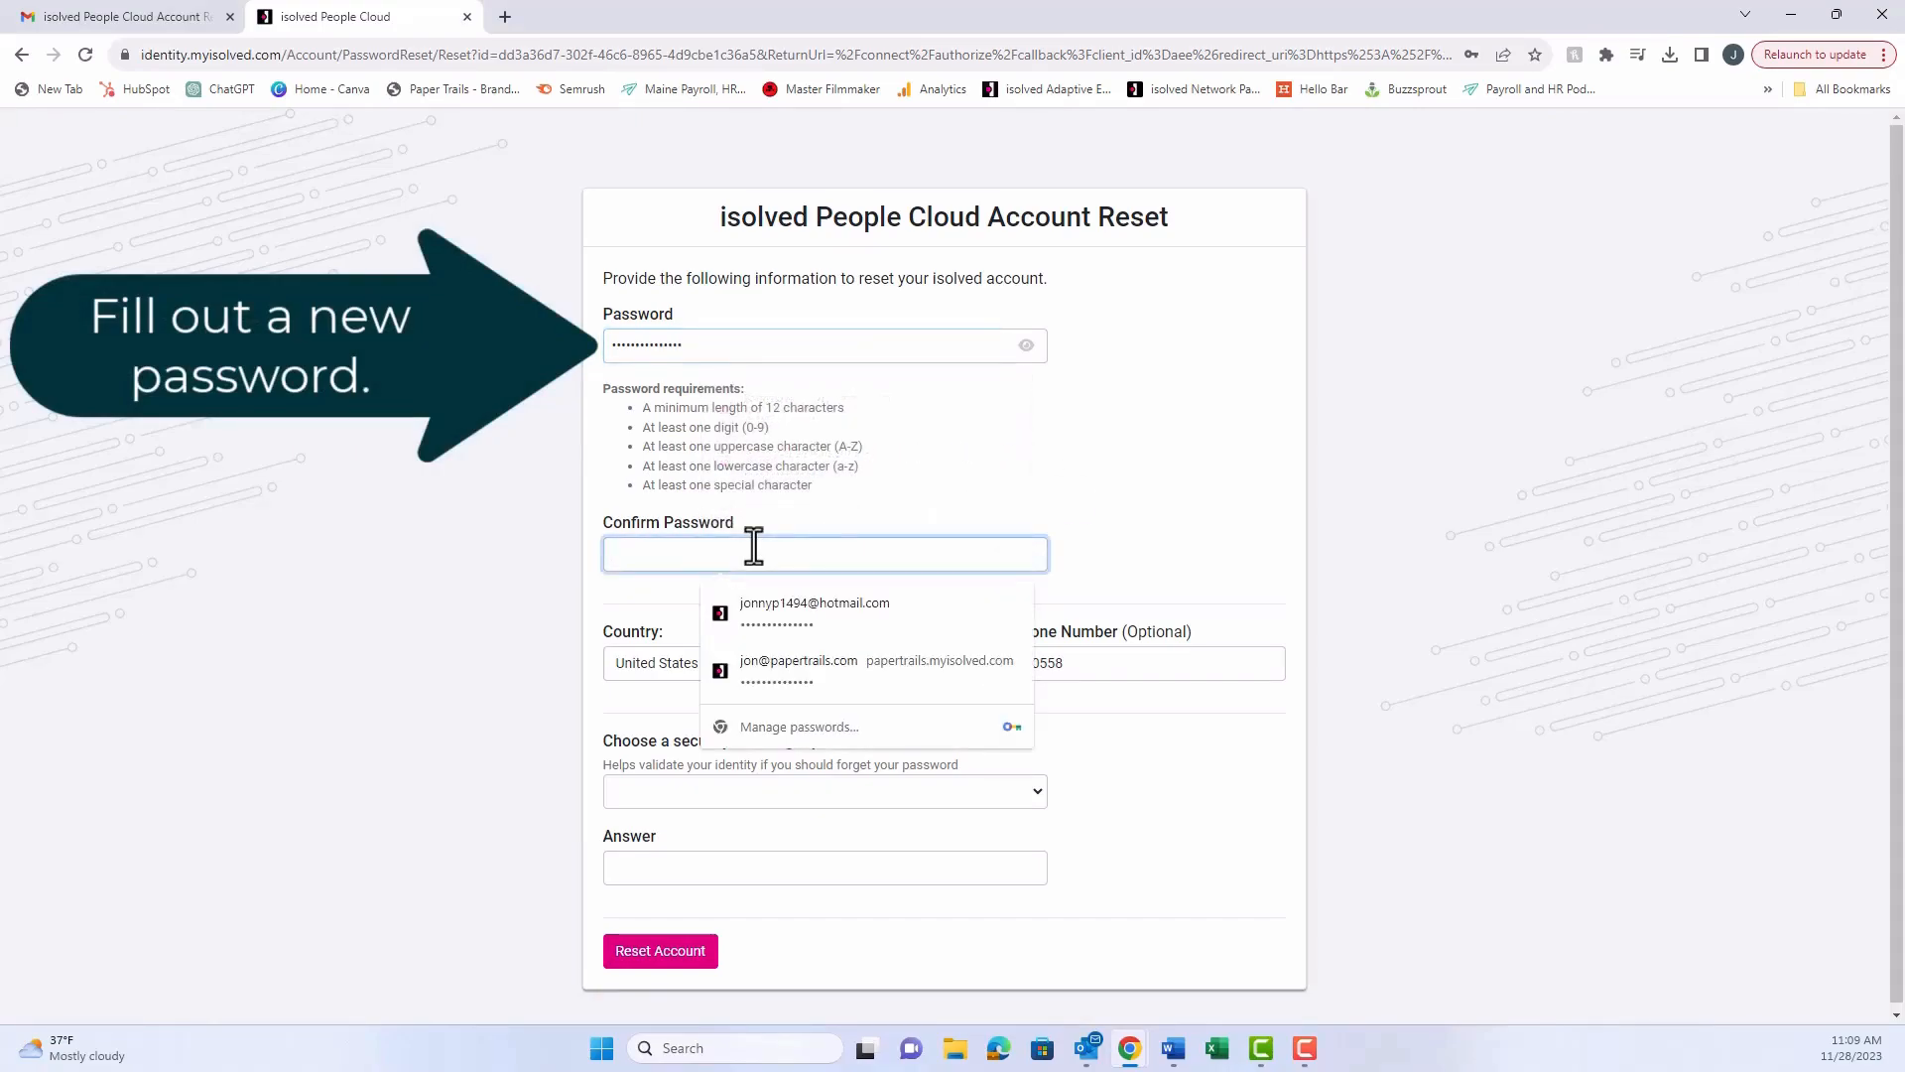
text(••••••••••)
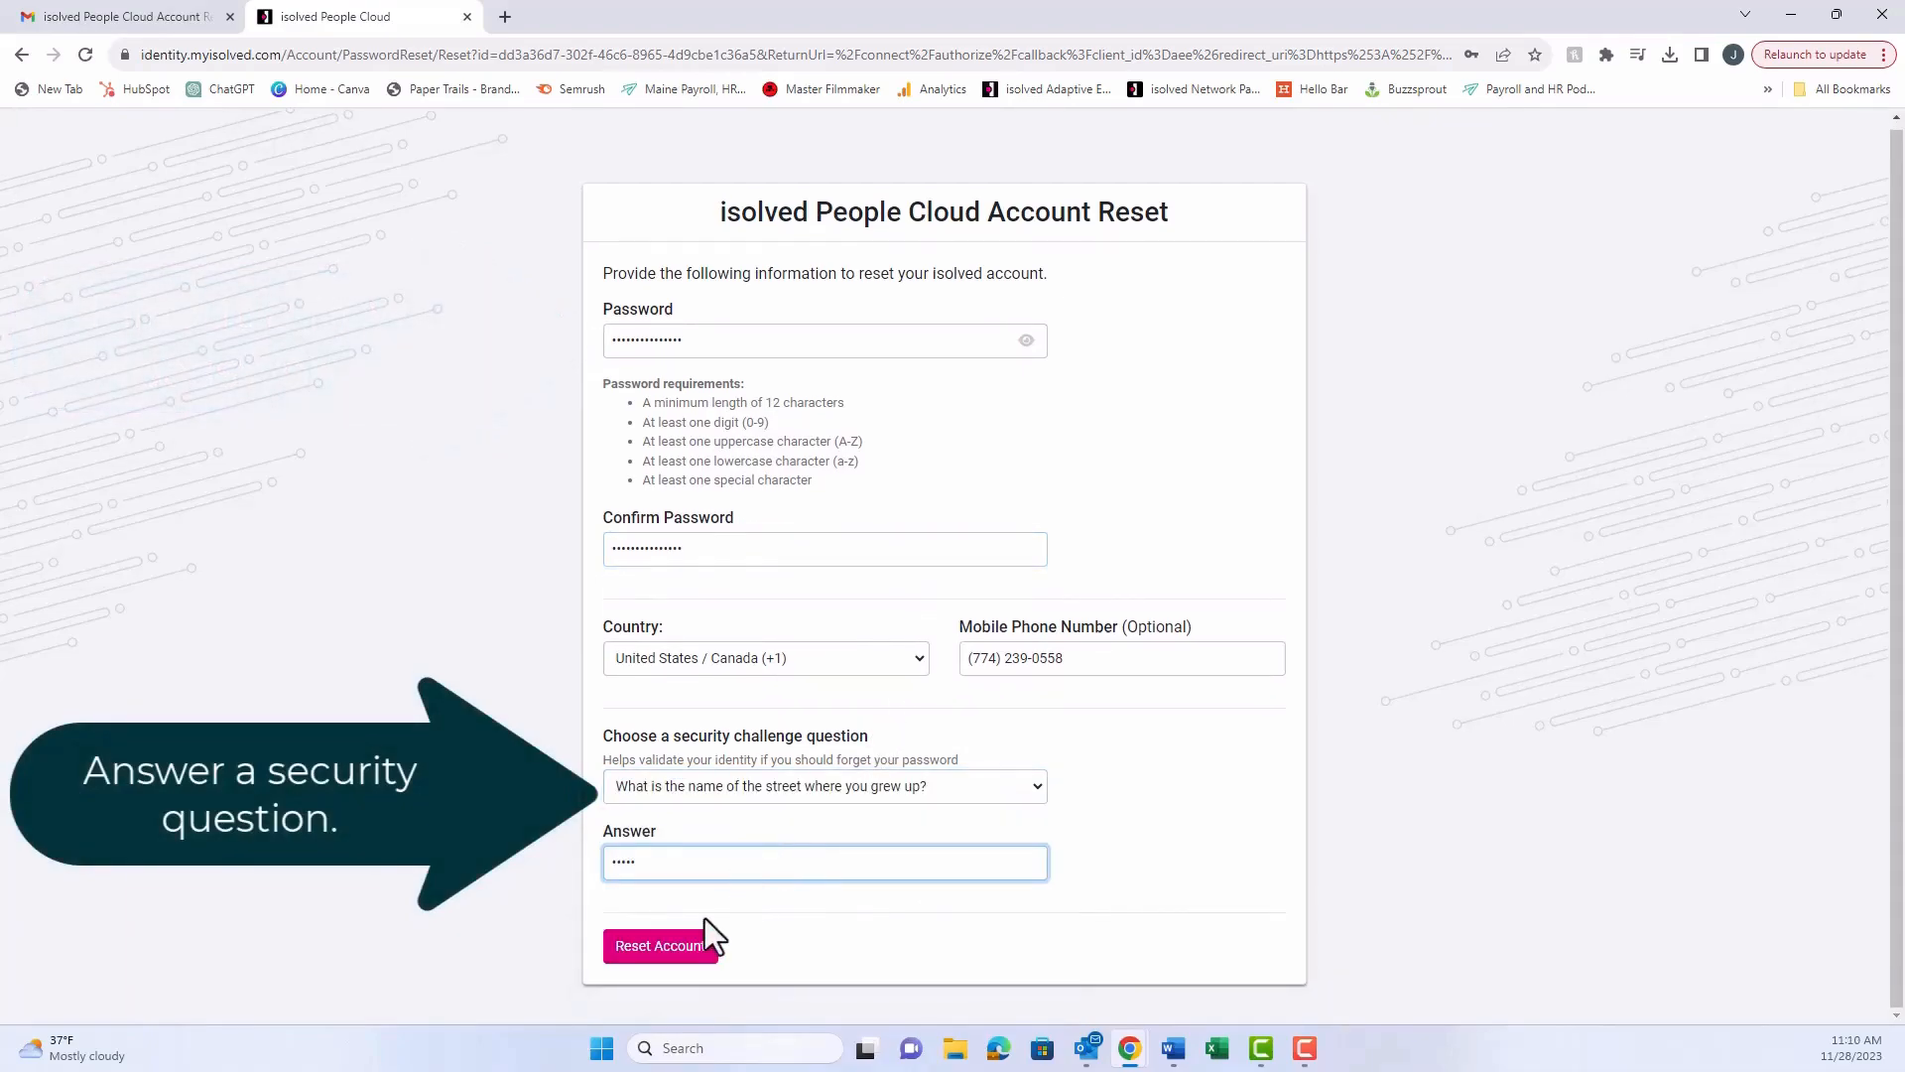
click(659, 945)
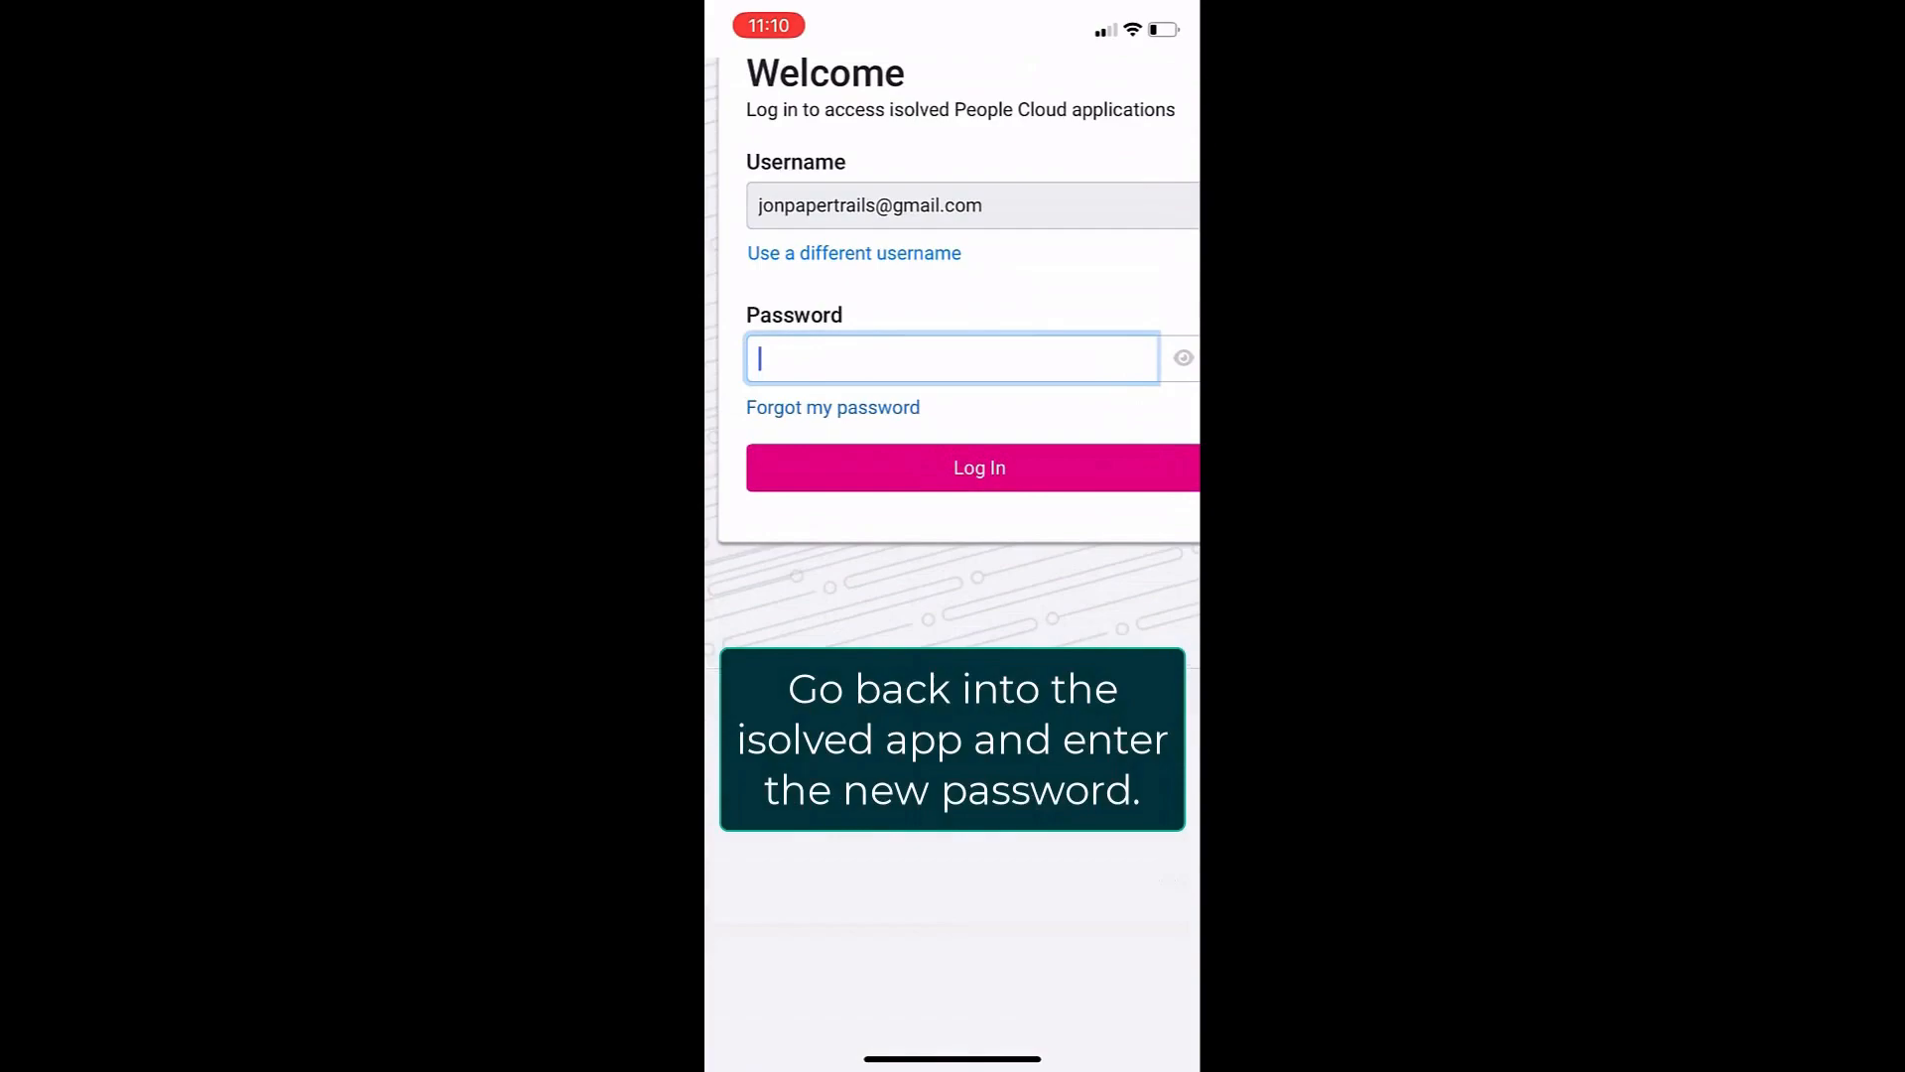
Step: Sign in on the mobile app with the new password
text(•••••)
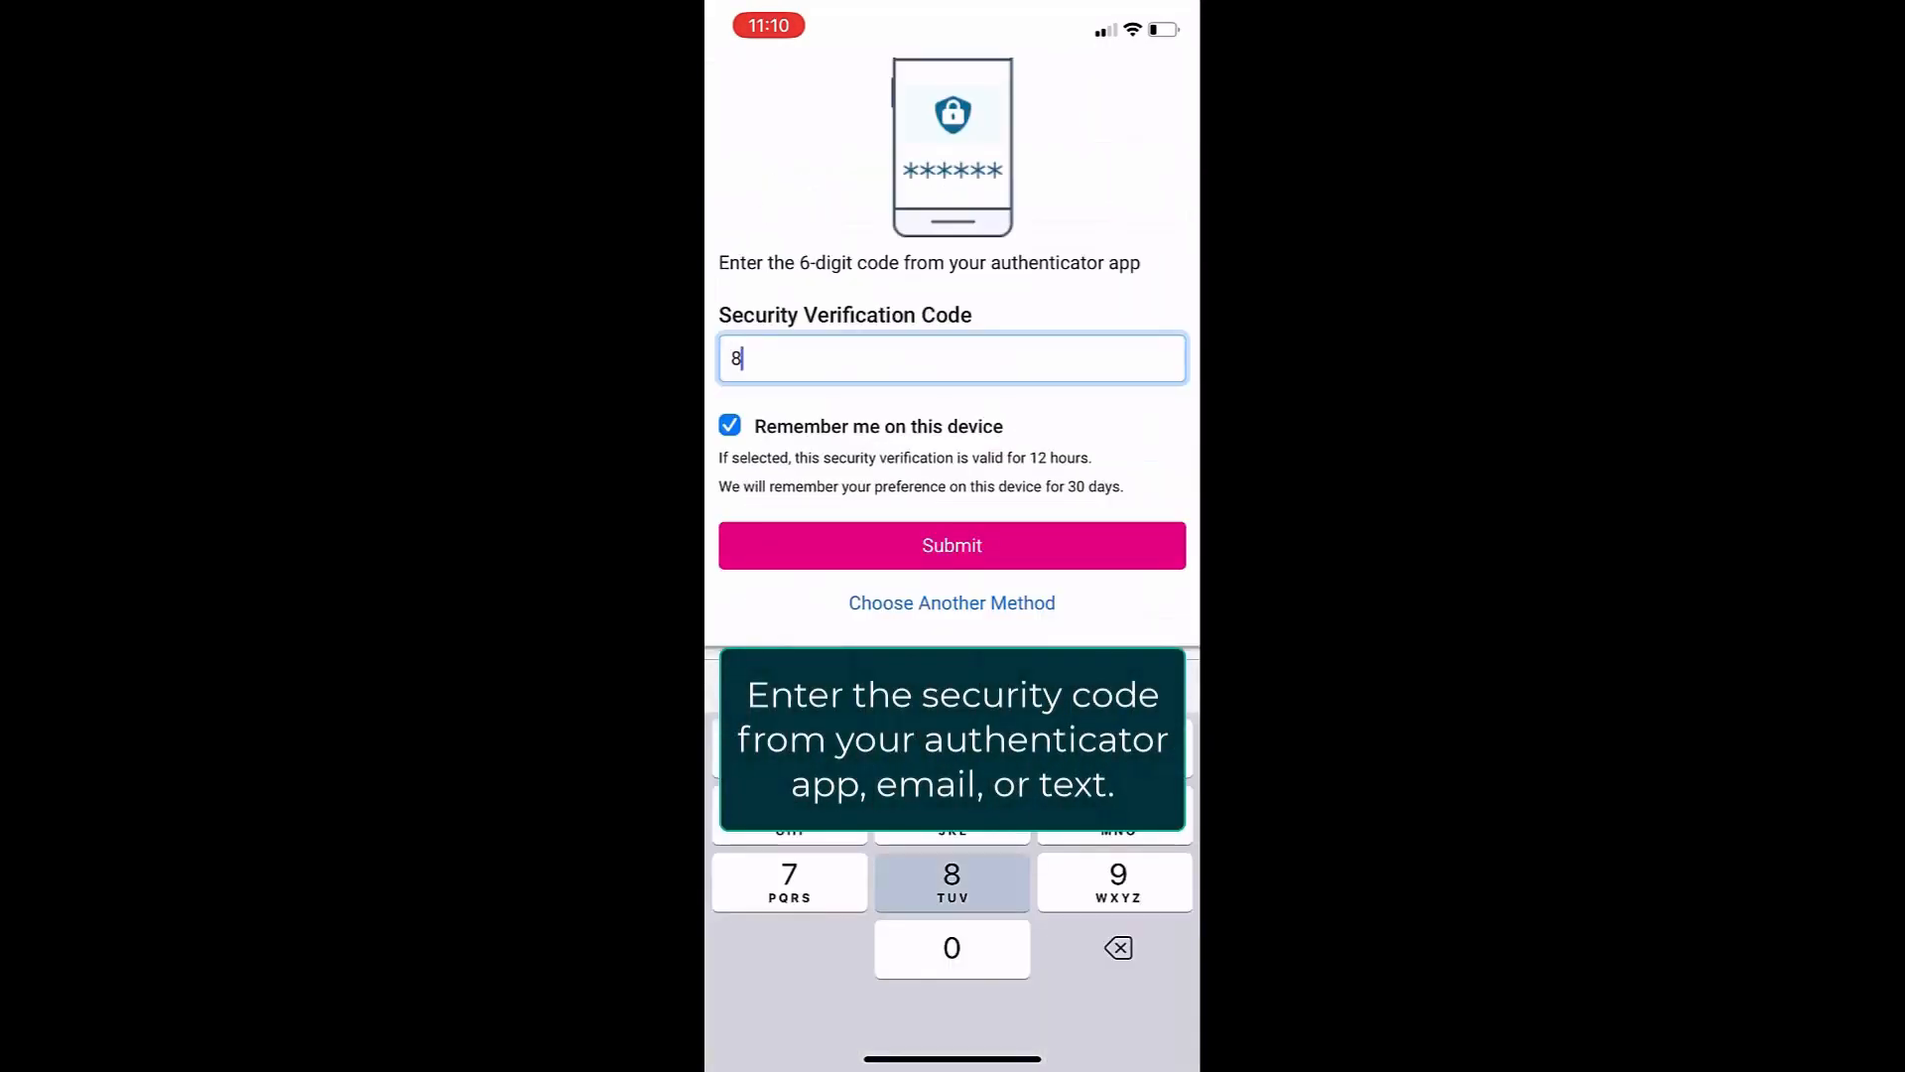
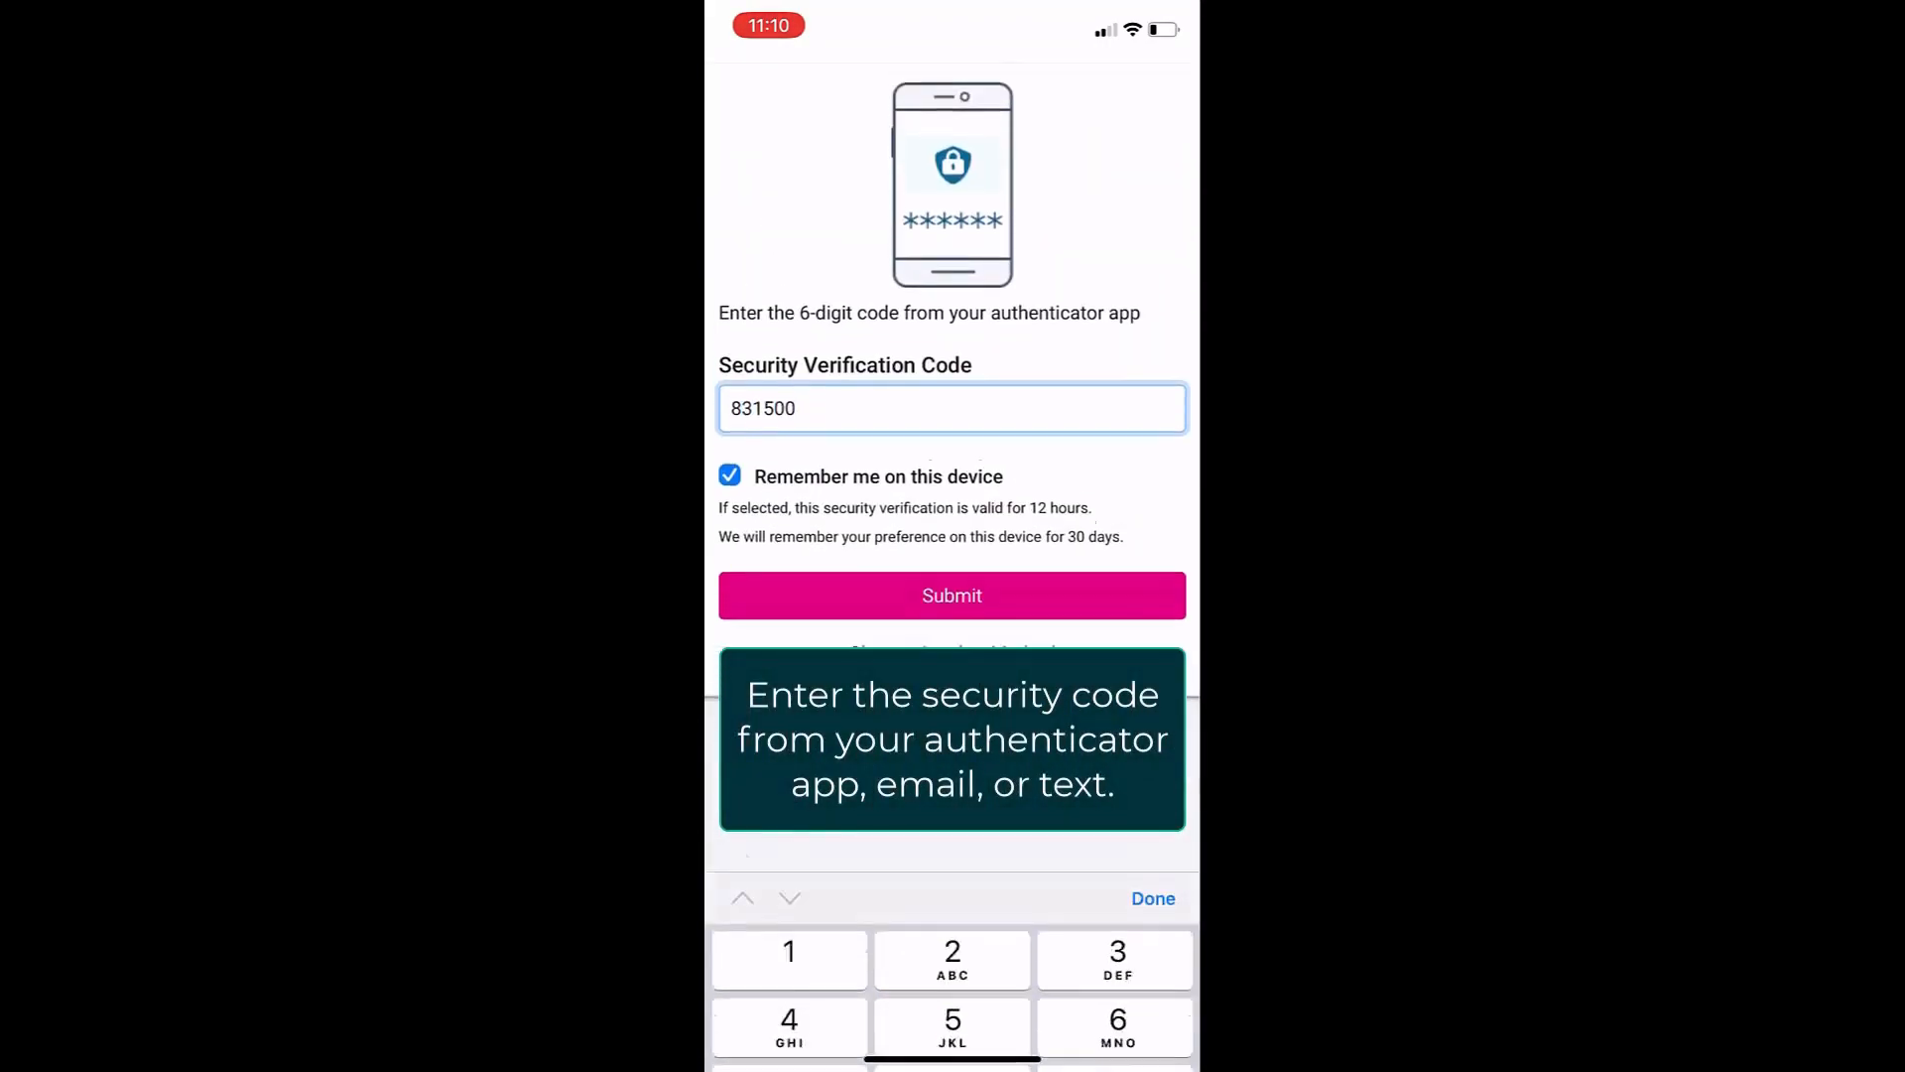
Step: Enter the six-digit security verification code and submit to log in
click(952, 596)
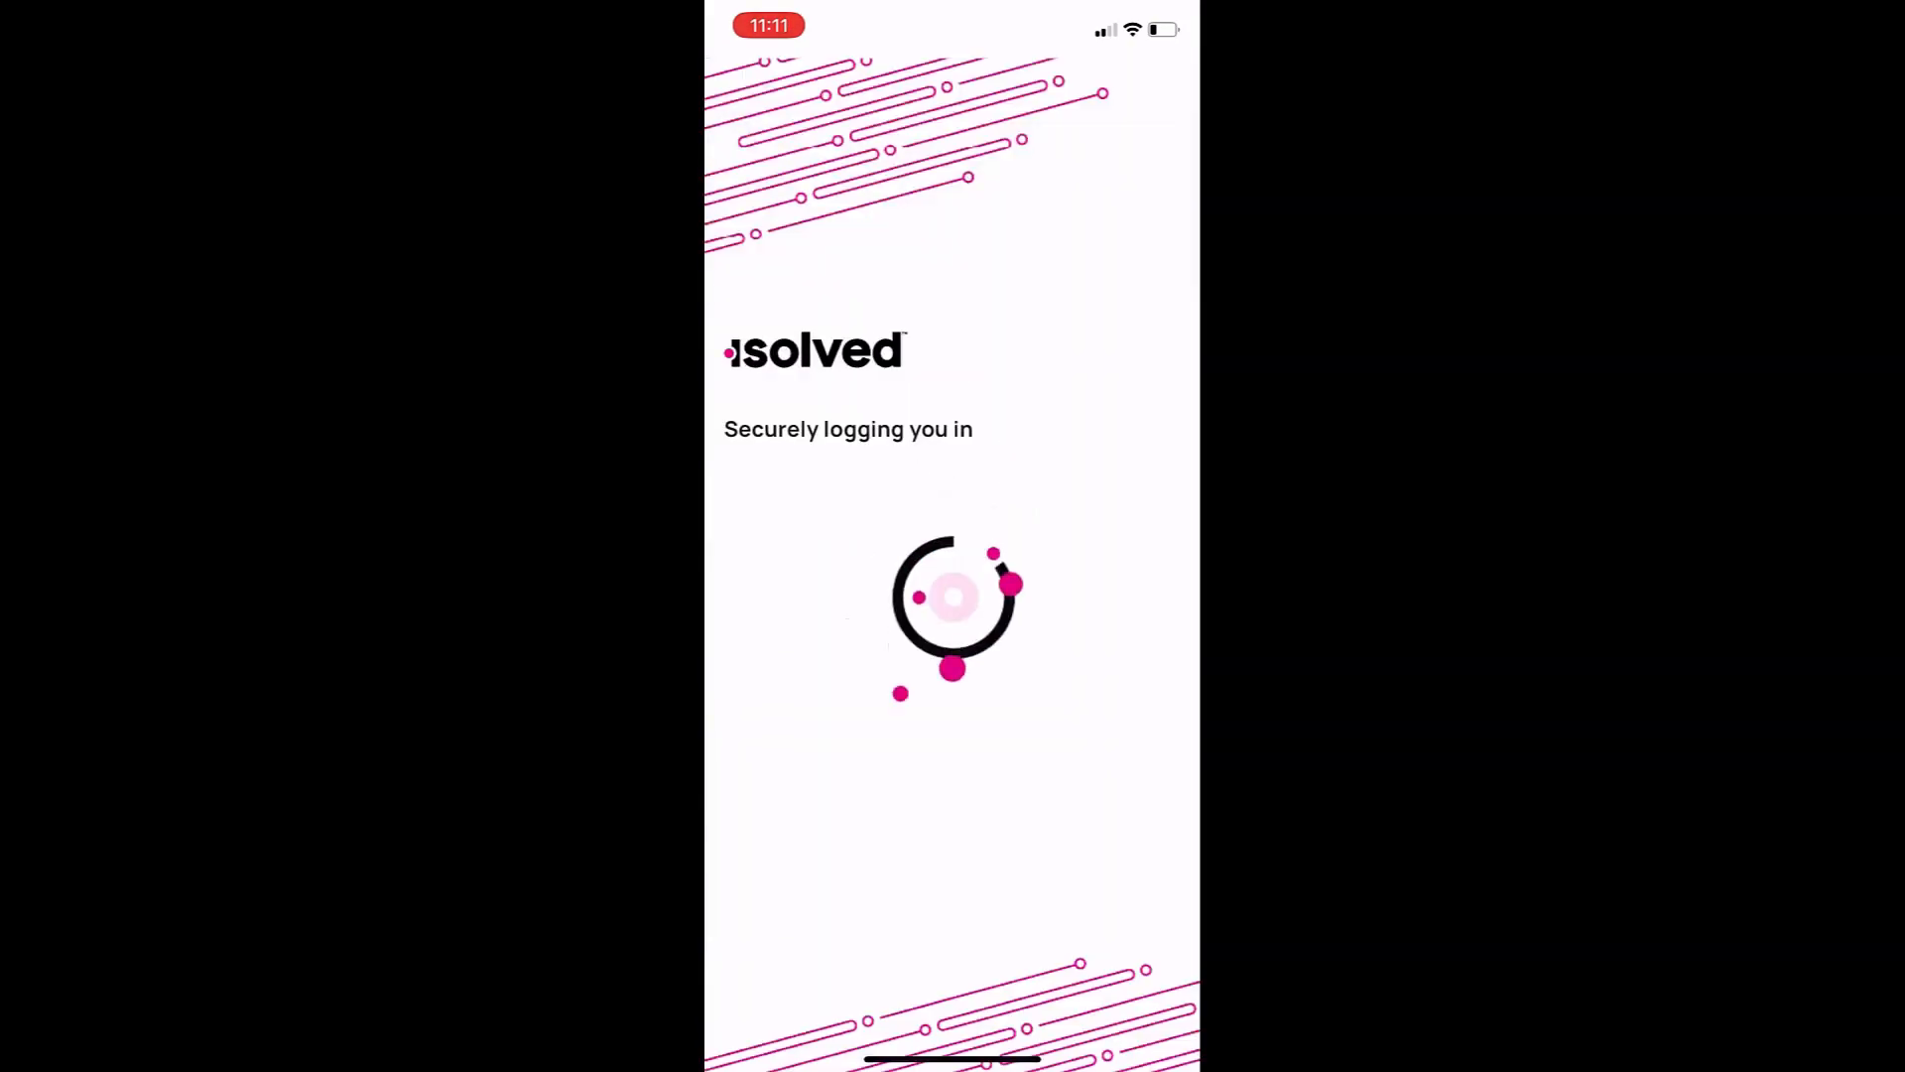